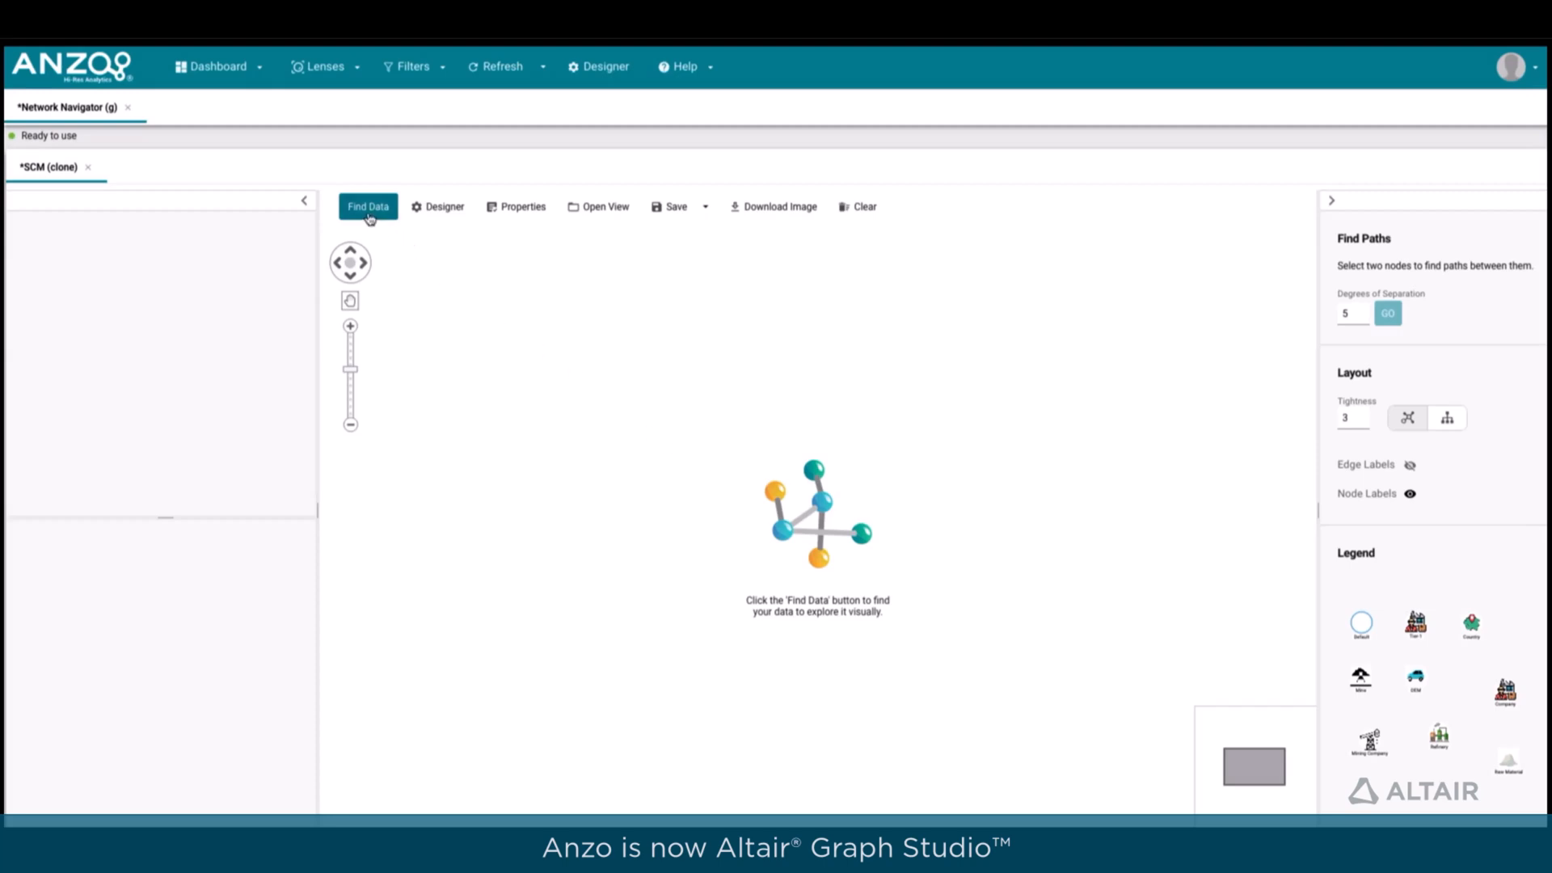
Find the Car OEM company via Find Data and add it to the canvas.
click(367, 205)
text(Car)
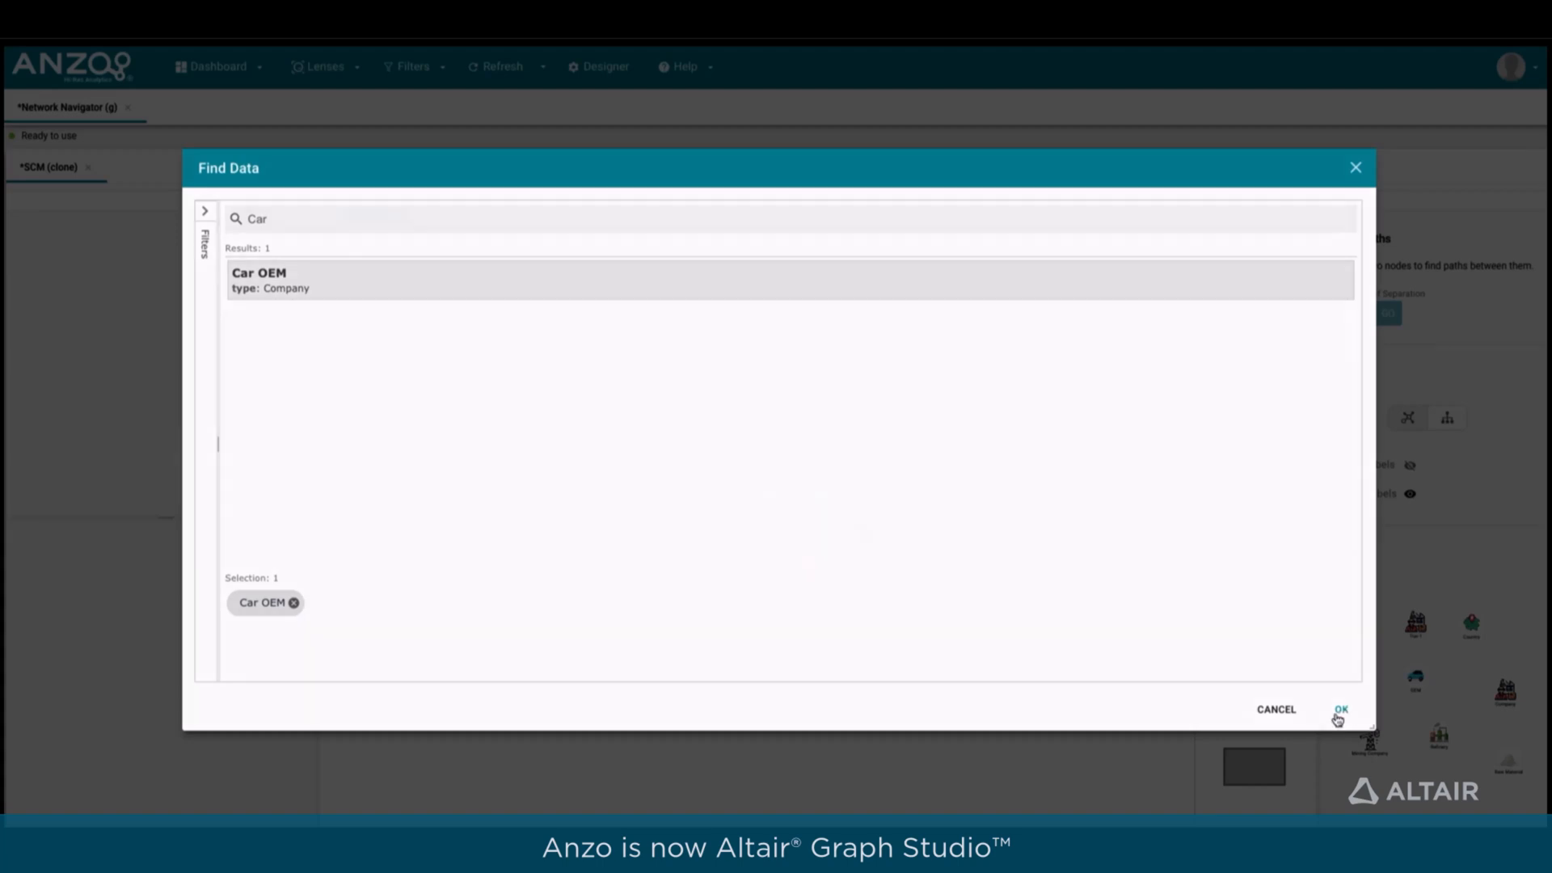
click(1342, 710)
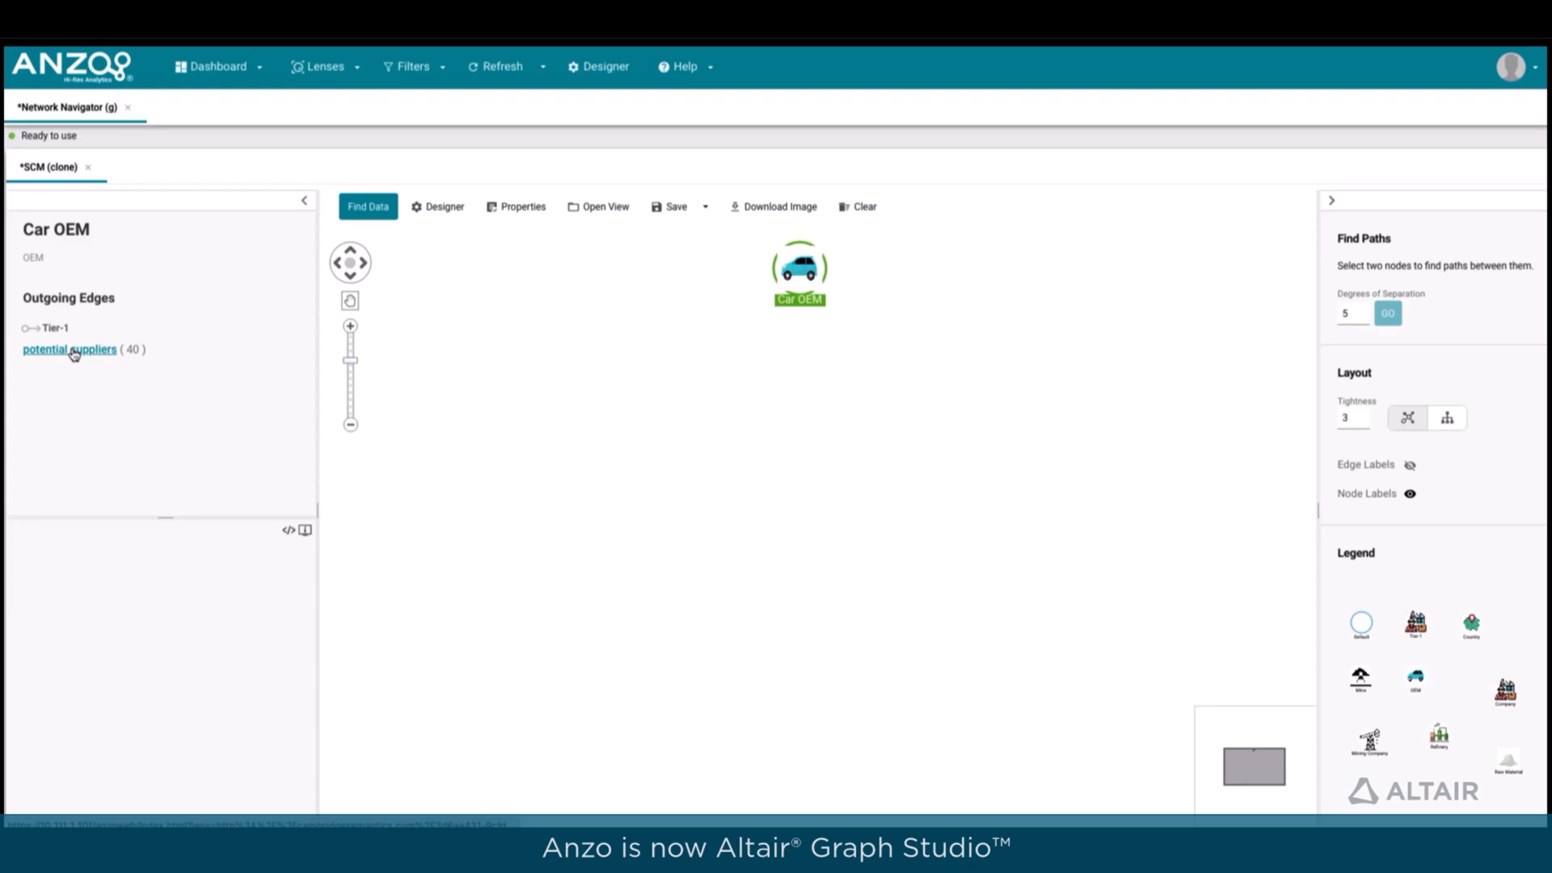
Bring in Car OEM's potential suppliers AESC and ALTA, then AESC's supplier Huayou cobalt co ltd.
click(68, 349)
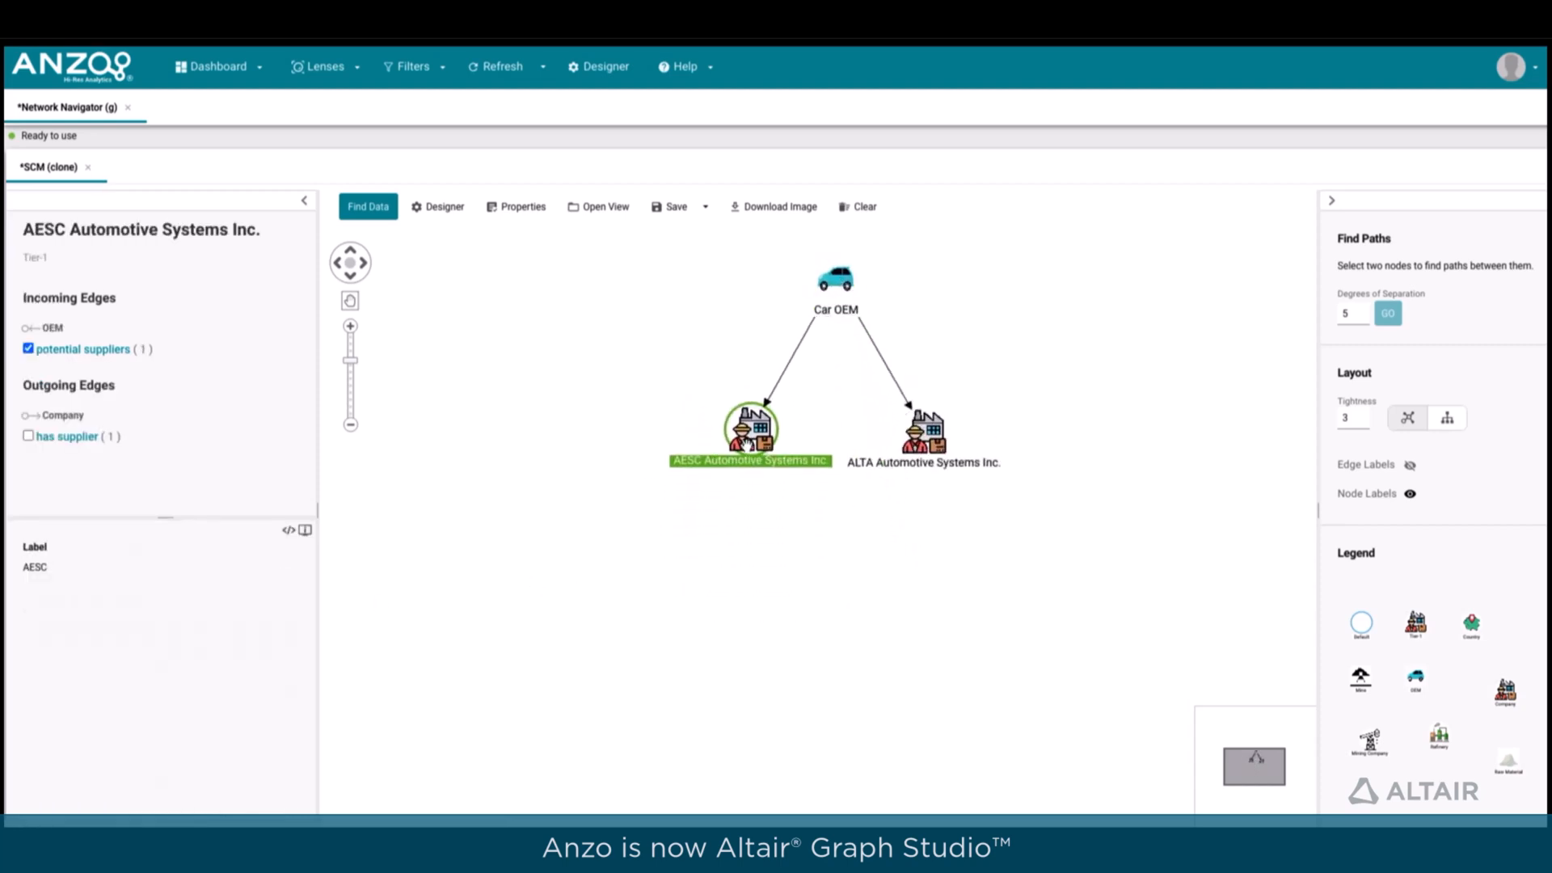
click(68, 437)
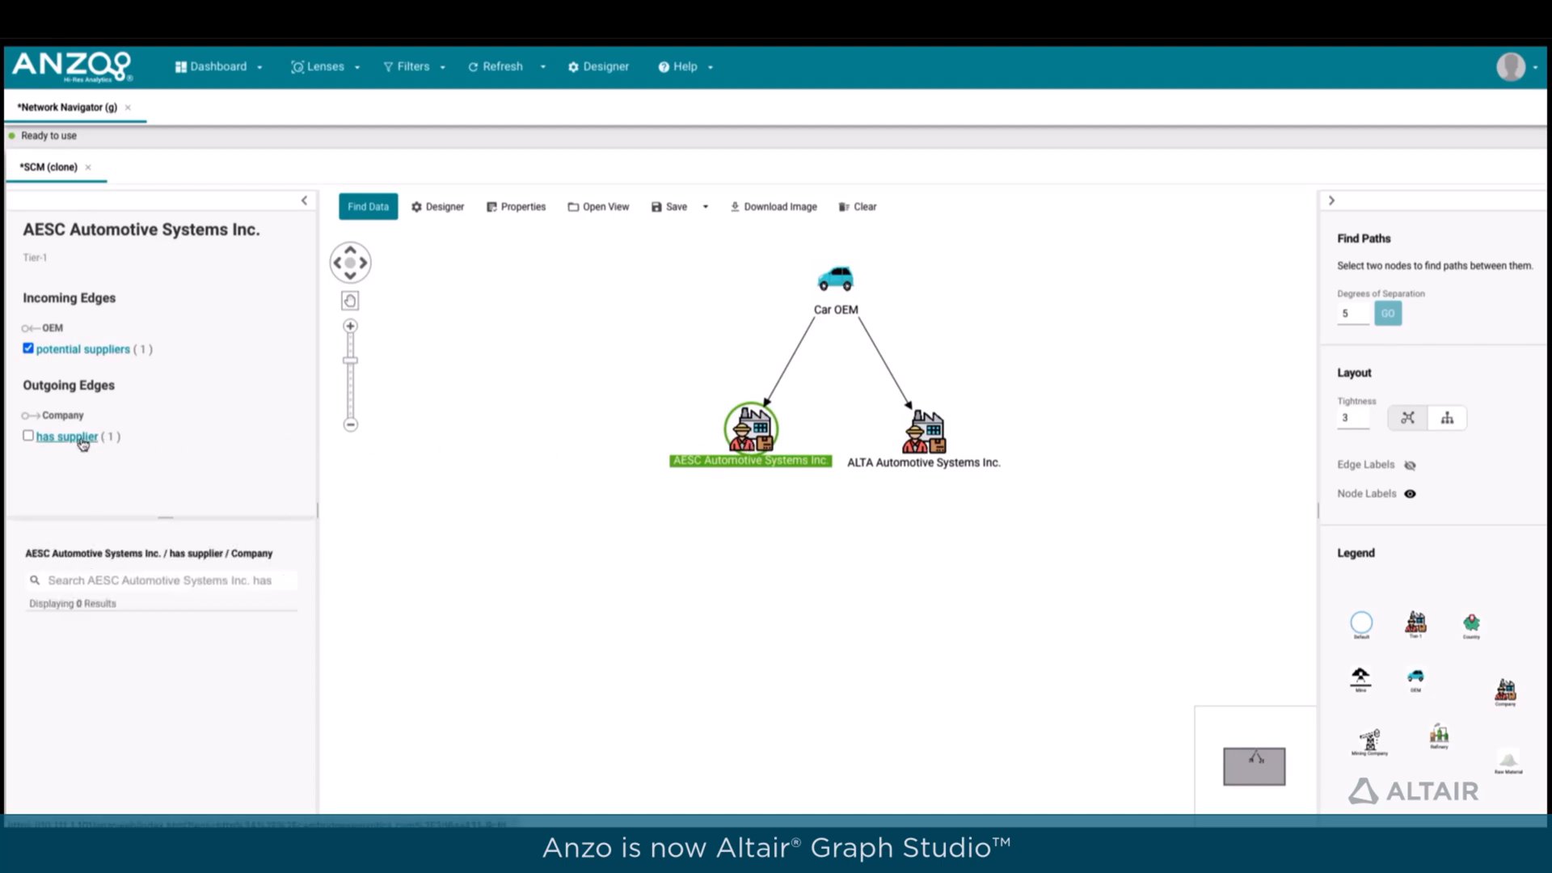
click(27, 437)
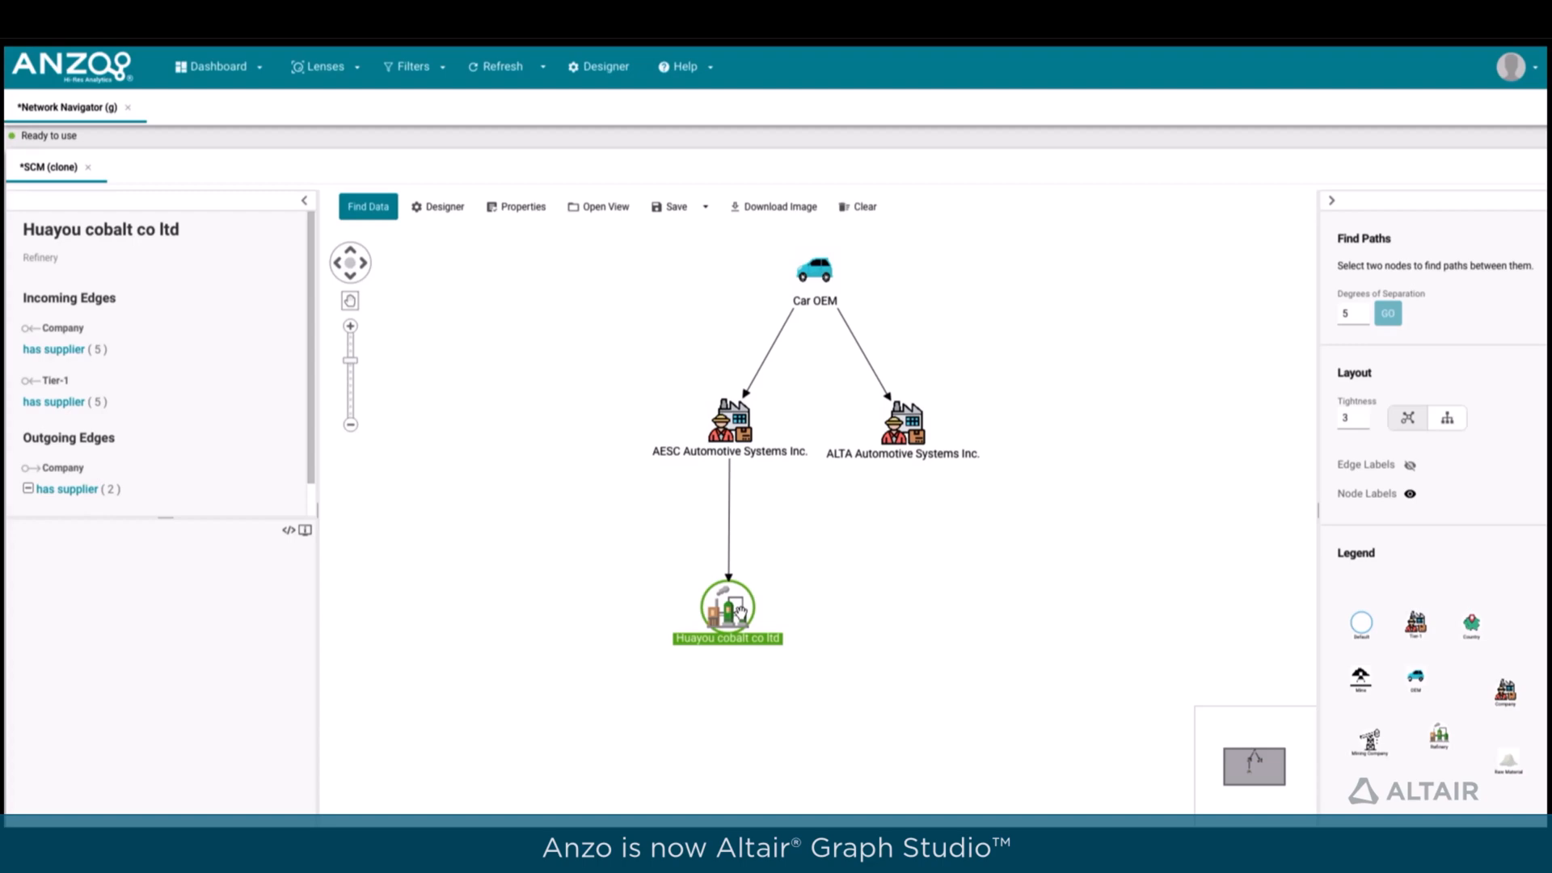
Add the Cobalt raw material via Find Data and select it together with Car OEM as path endpoints.
click(367, 207)
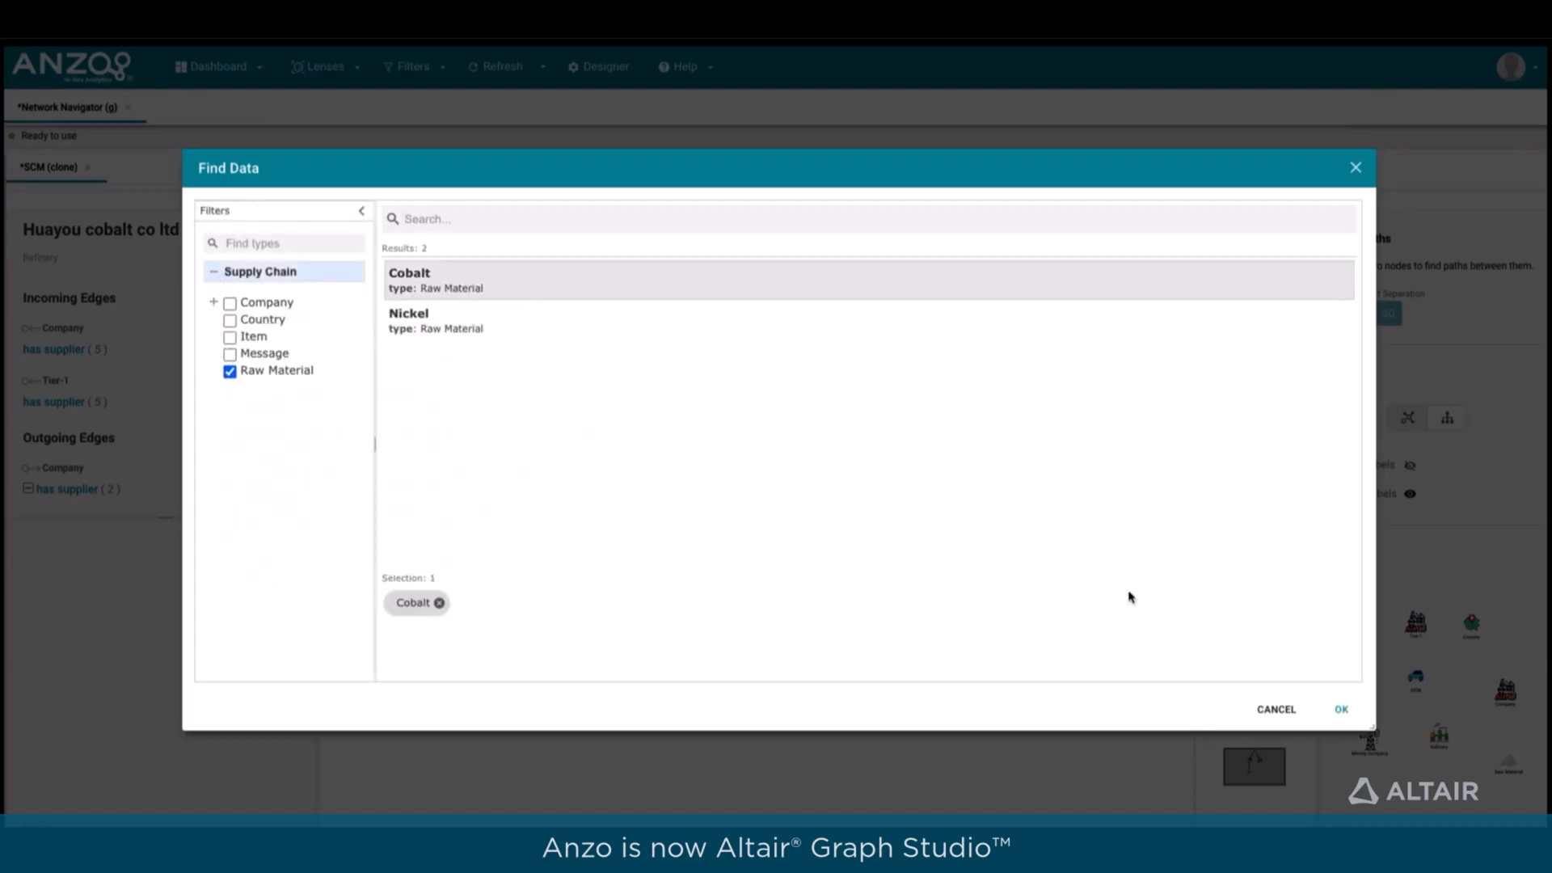
click(1340, 710)
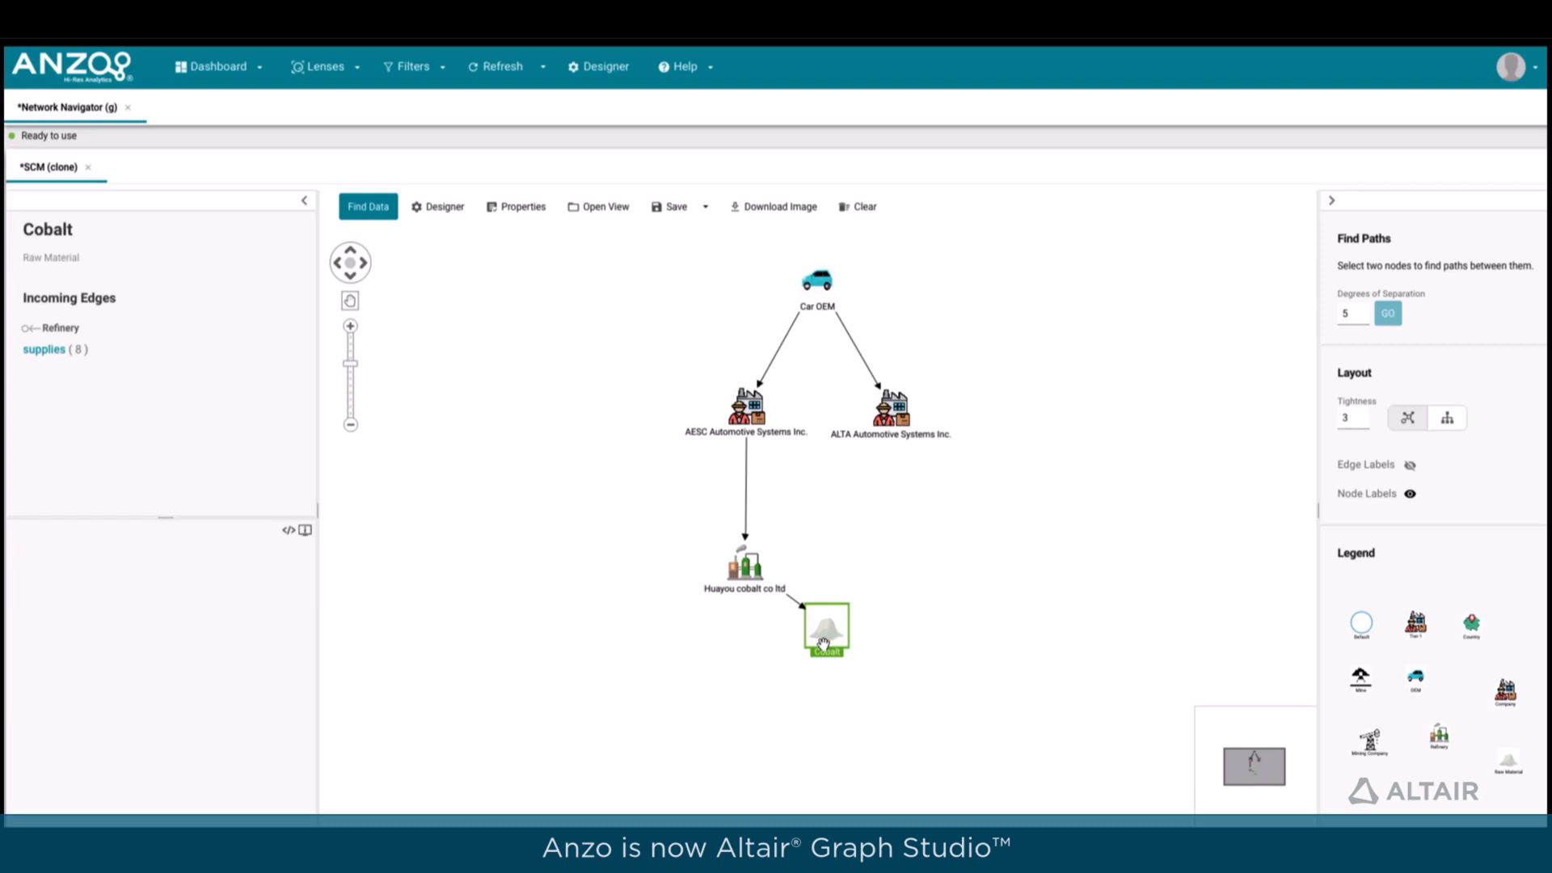
click(815, 280)
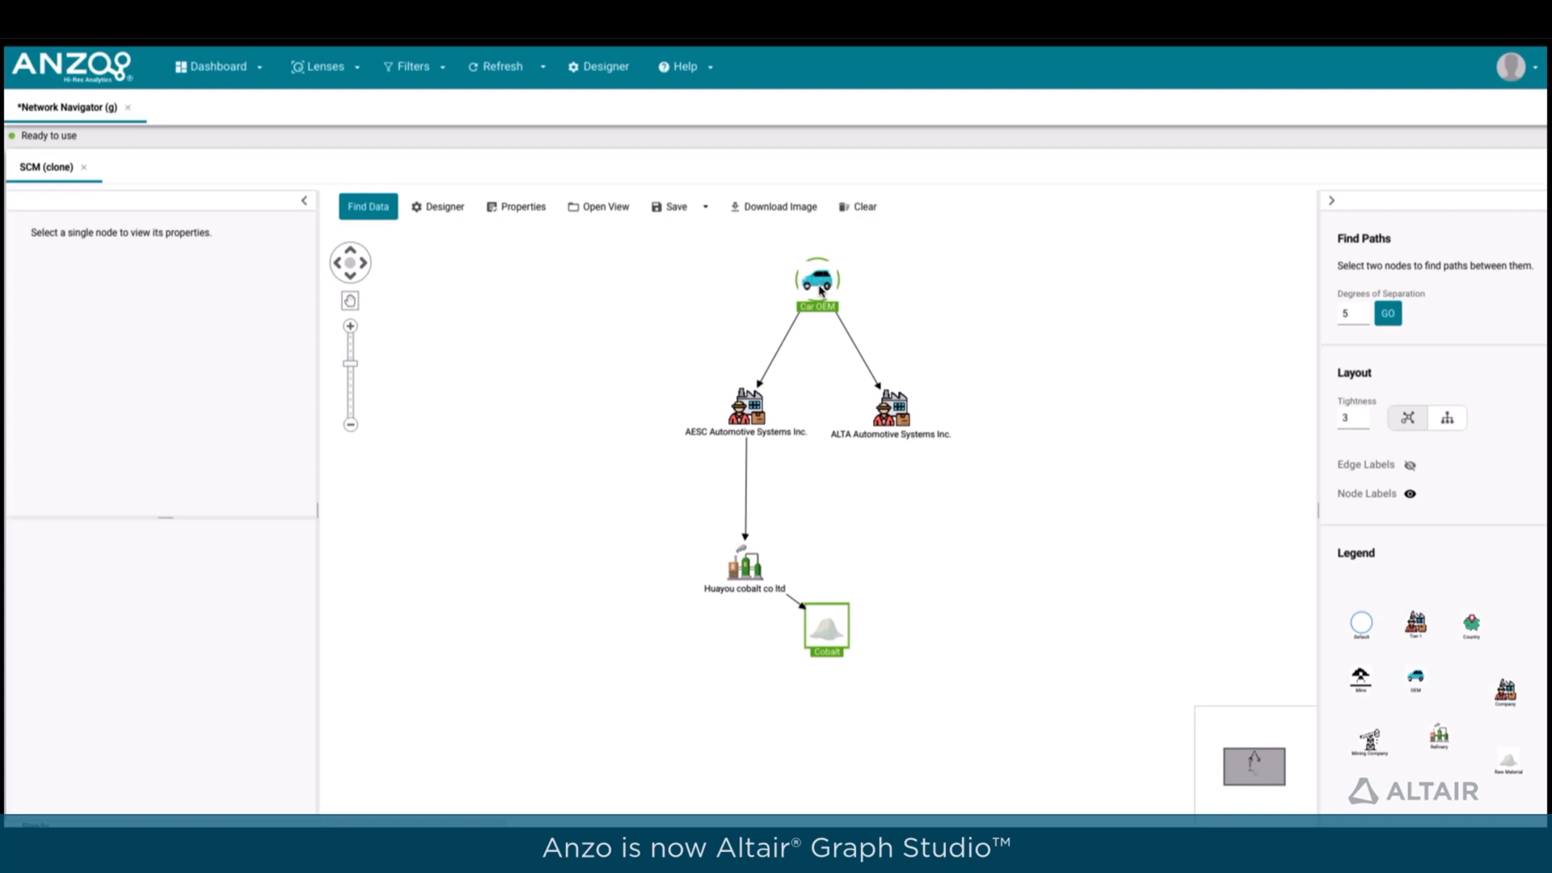
Find paths from Car OEM to Cobalt with 5 degrees of separation and apply the Hierarchical layout.
click(1388, 312)
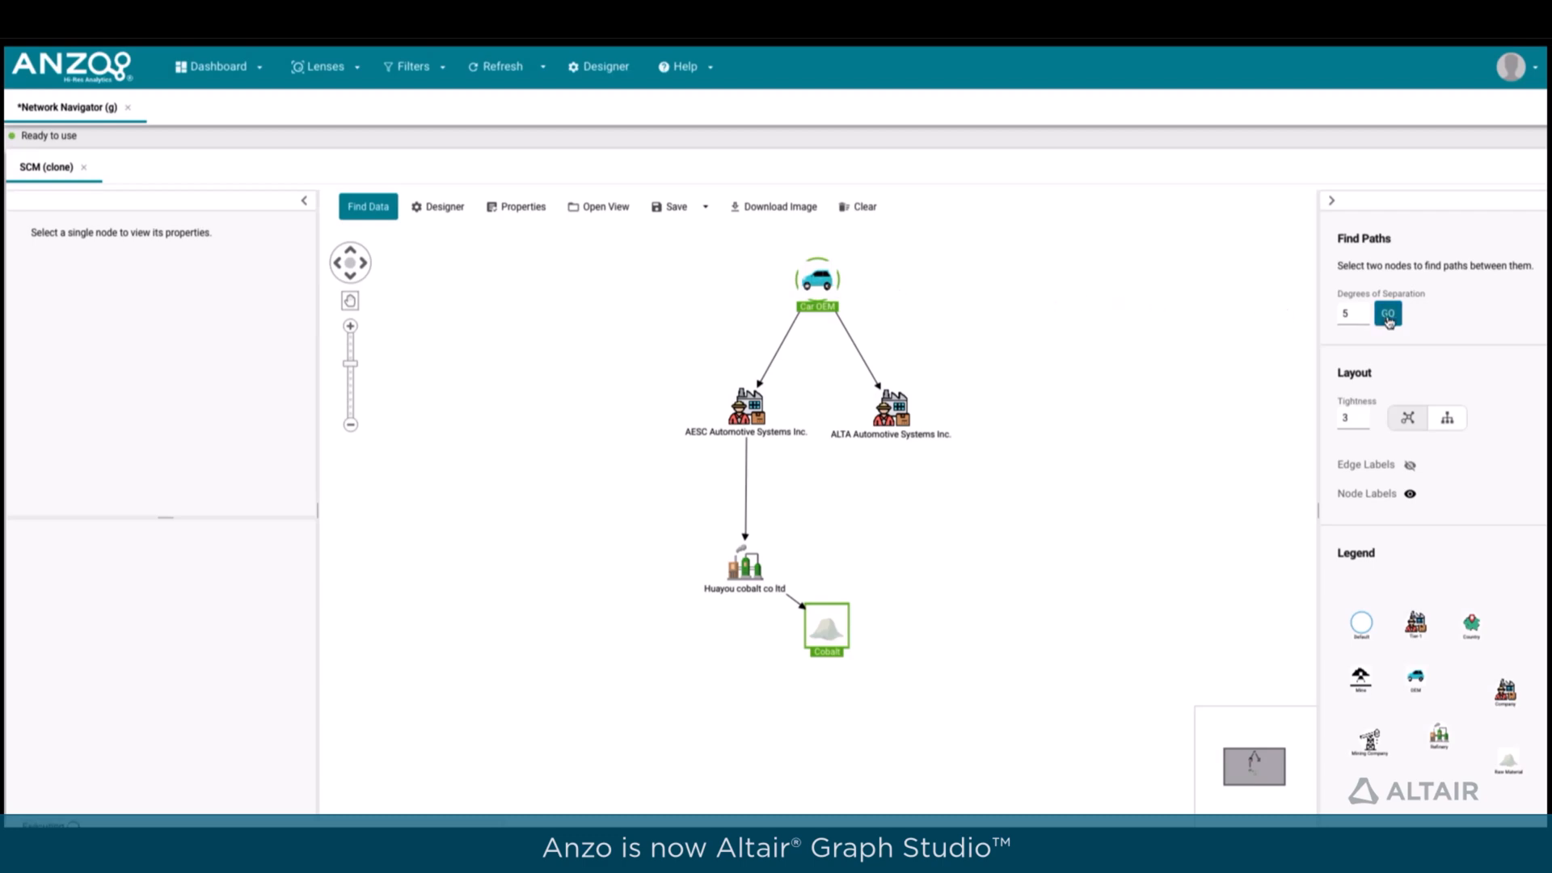
click(1388, 314)
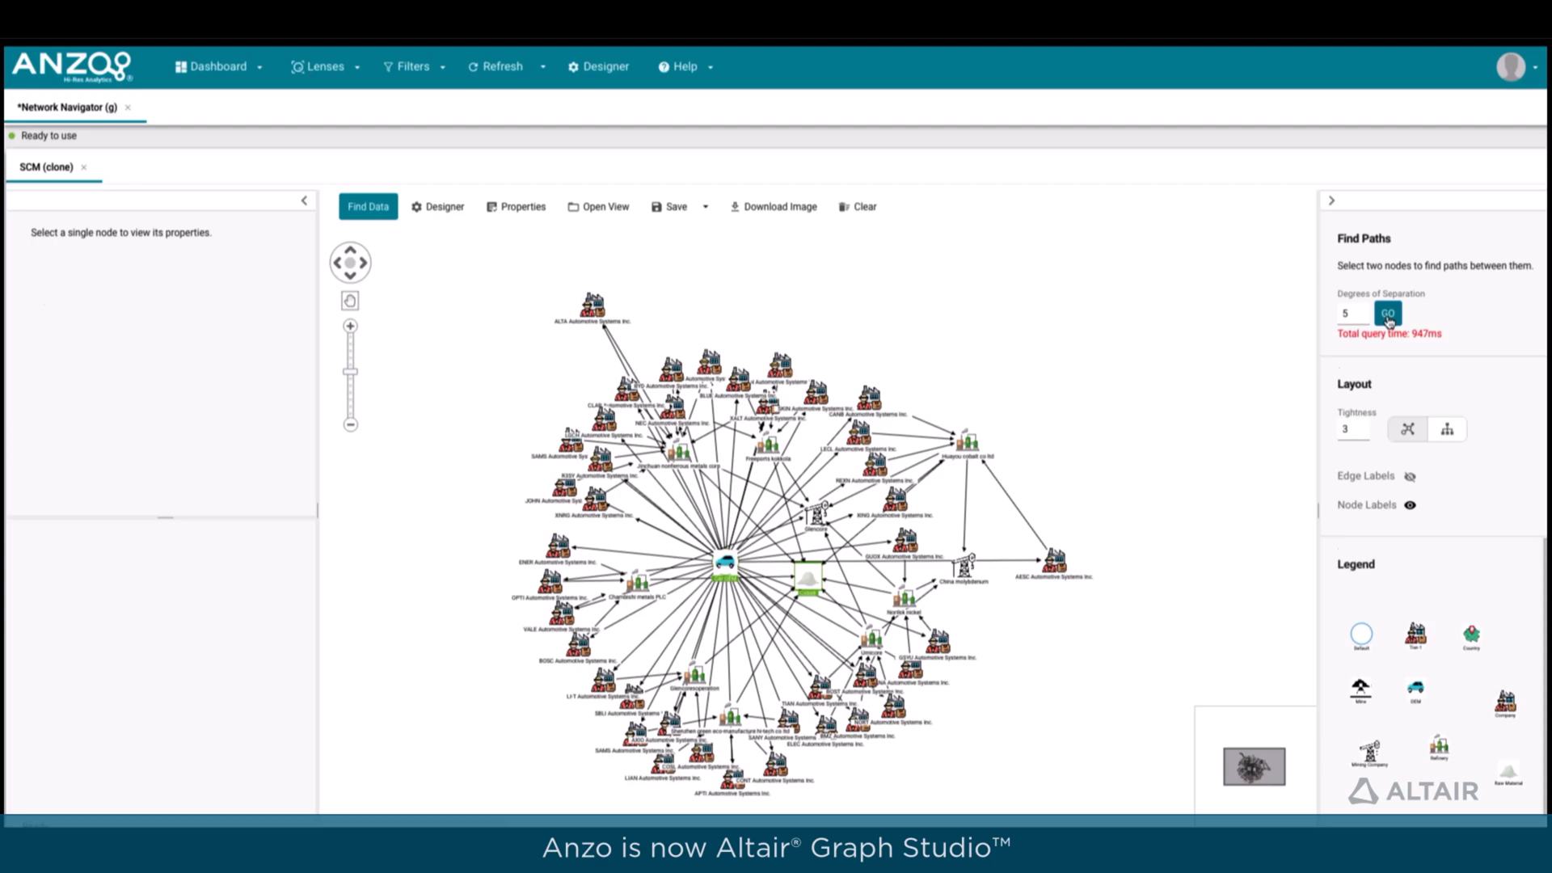
click(1446, 417)
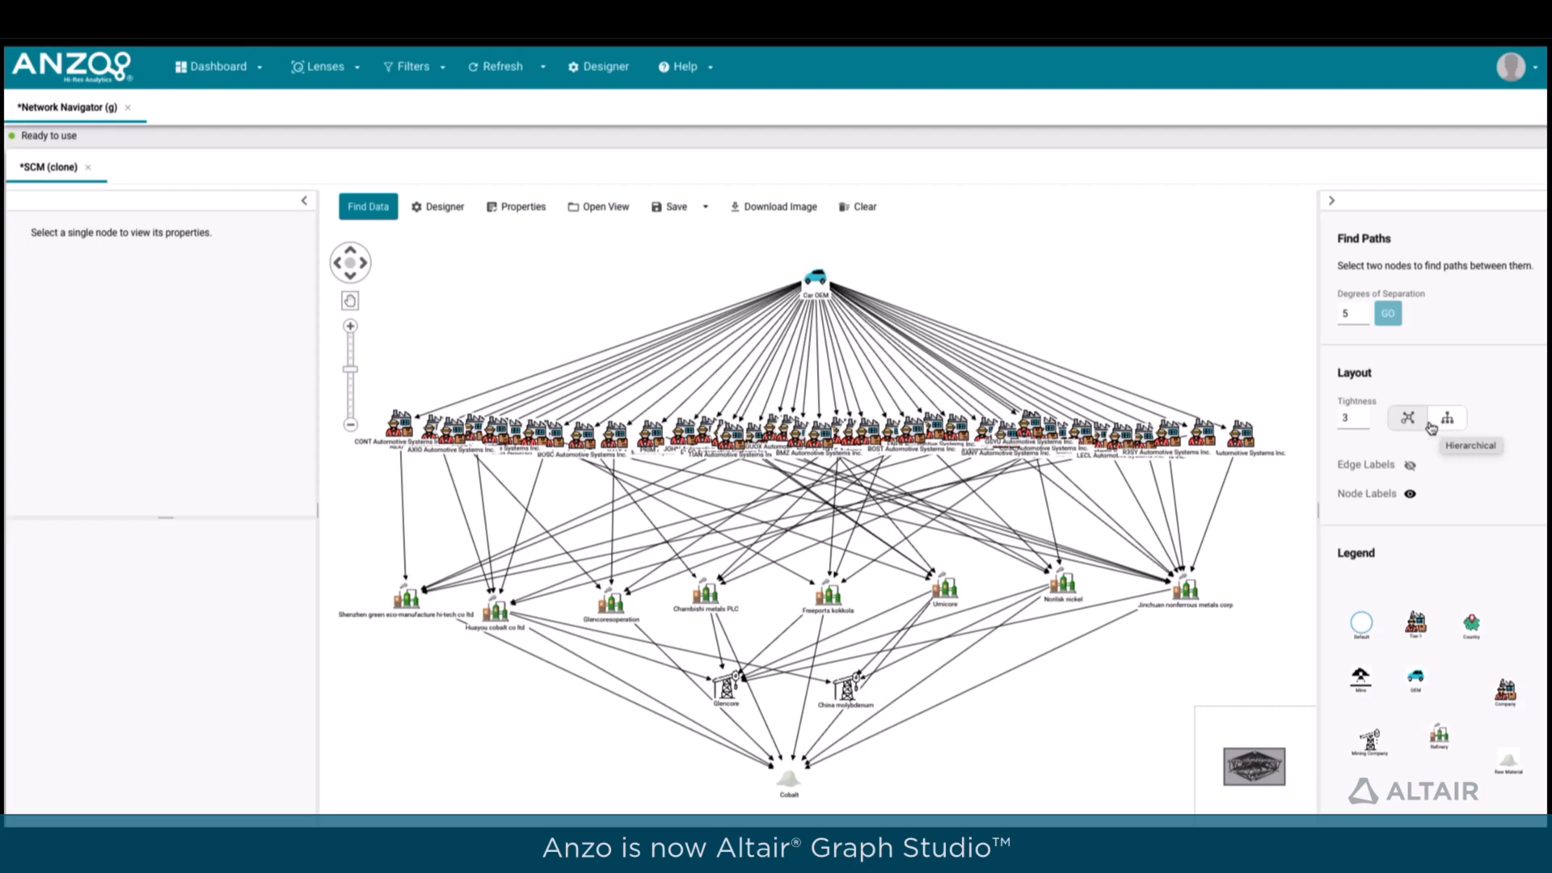
click(815, 282)
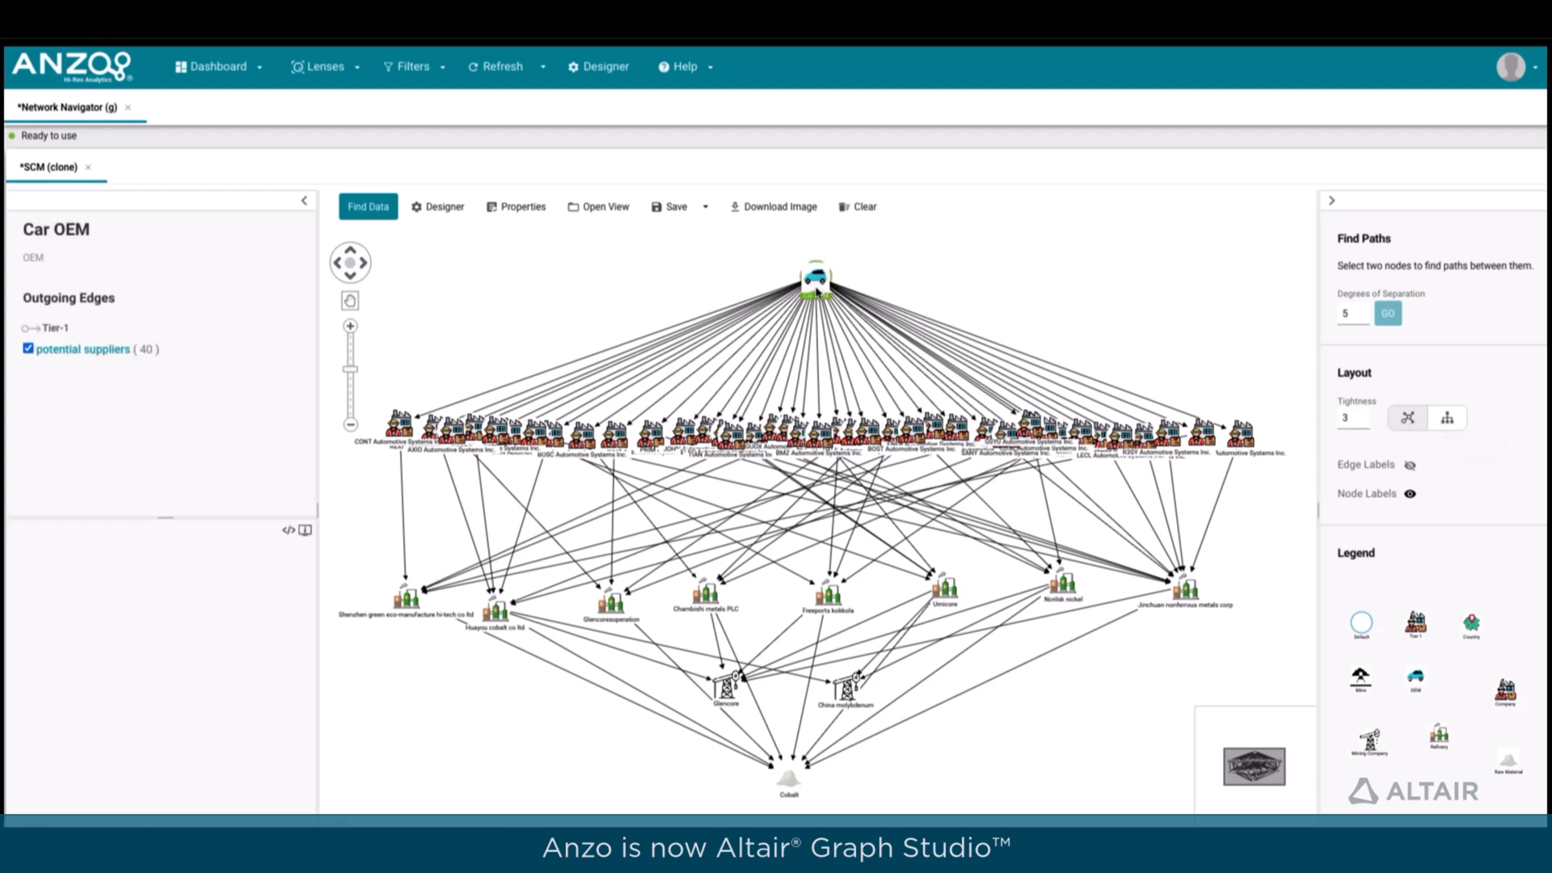
click(817, 439)
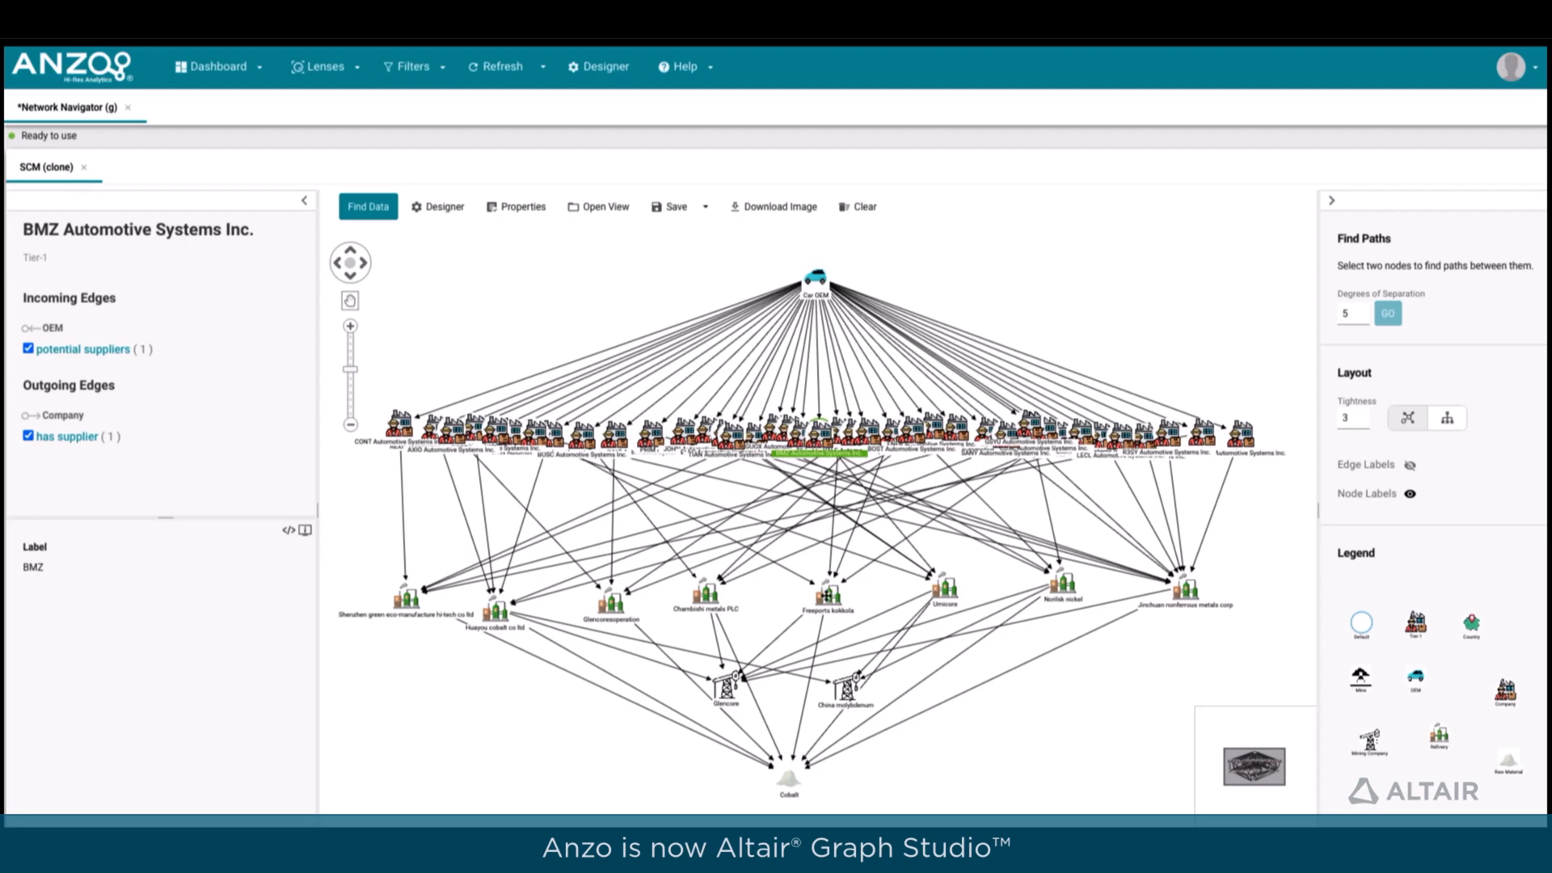
click(826, 592)
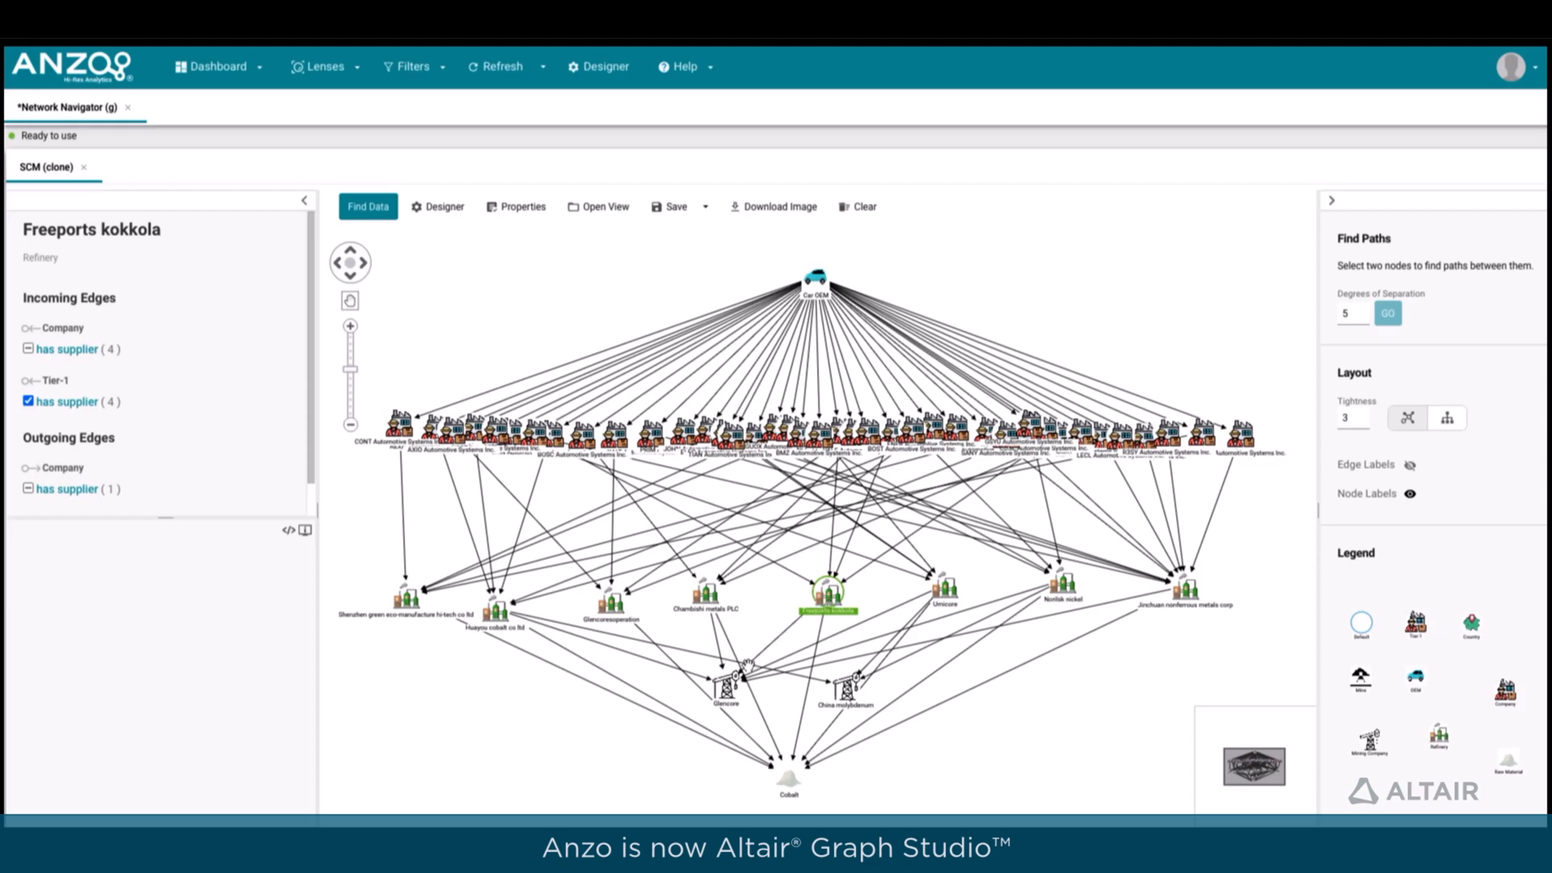
click(723, 680)
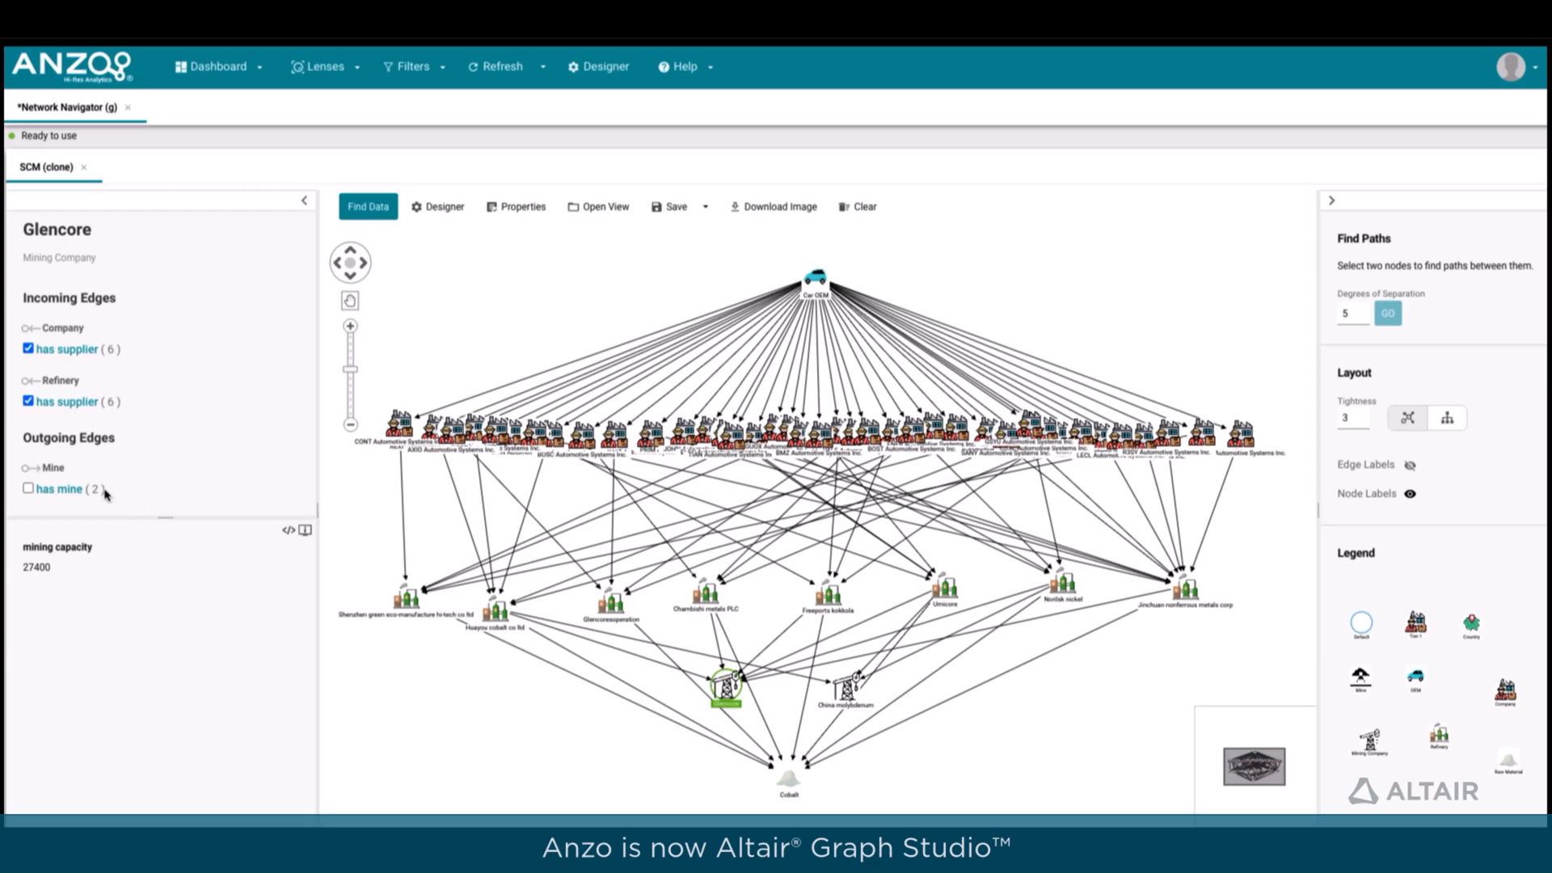
Show Glencore's mines Katanga and Mutanda mining, then list the country Mutanda mining is located in.
click(62, 488)
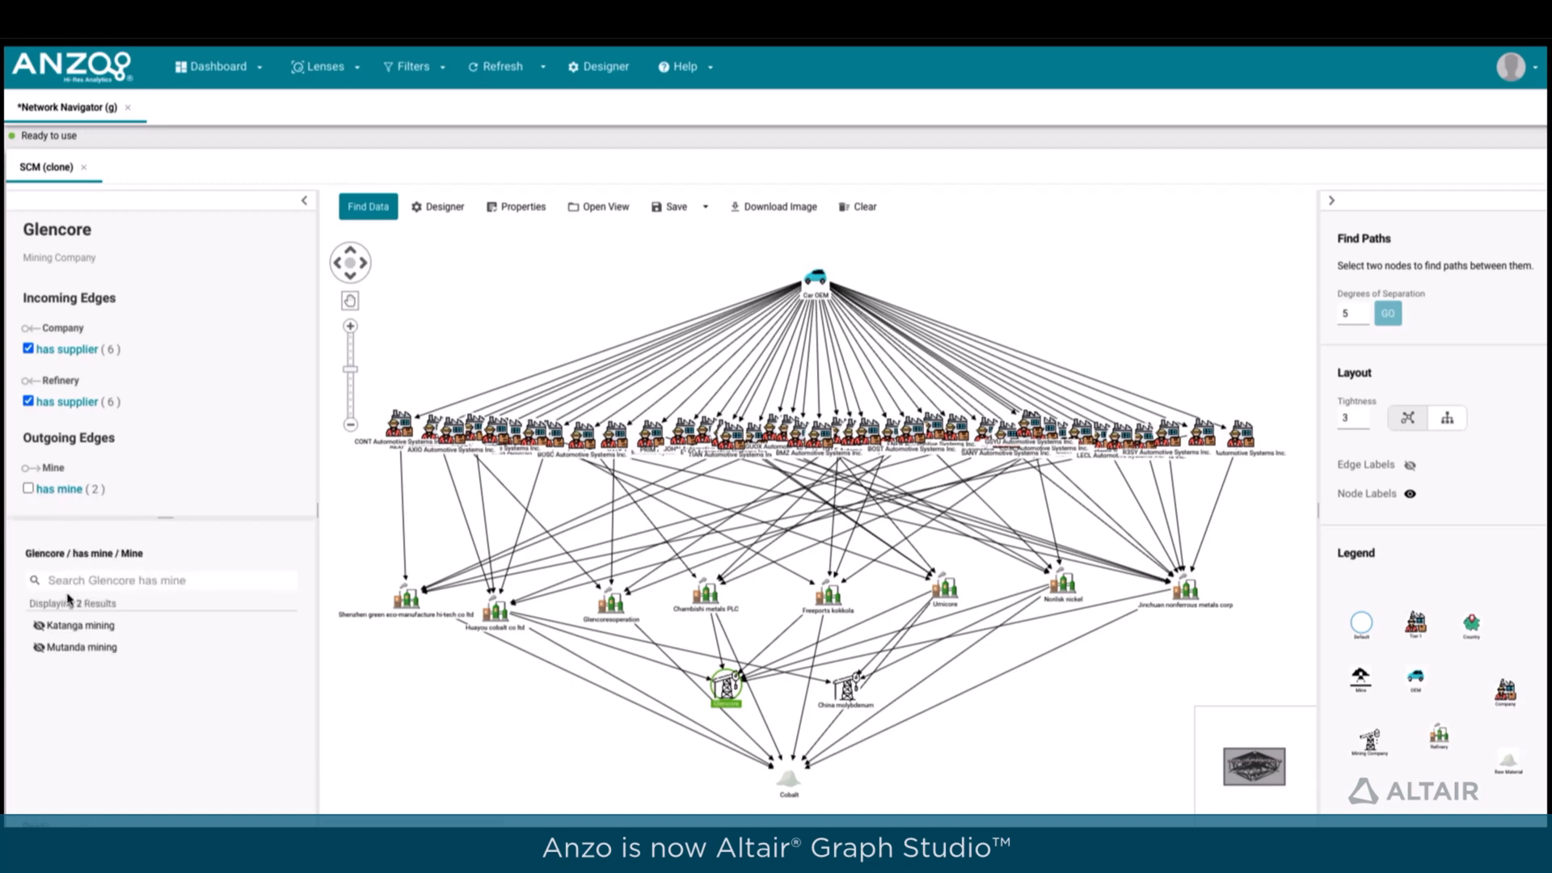
click(30, 488)
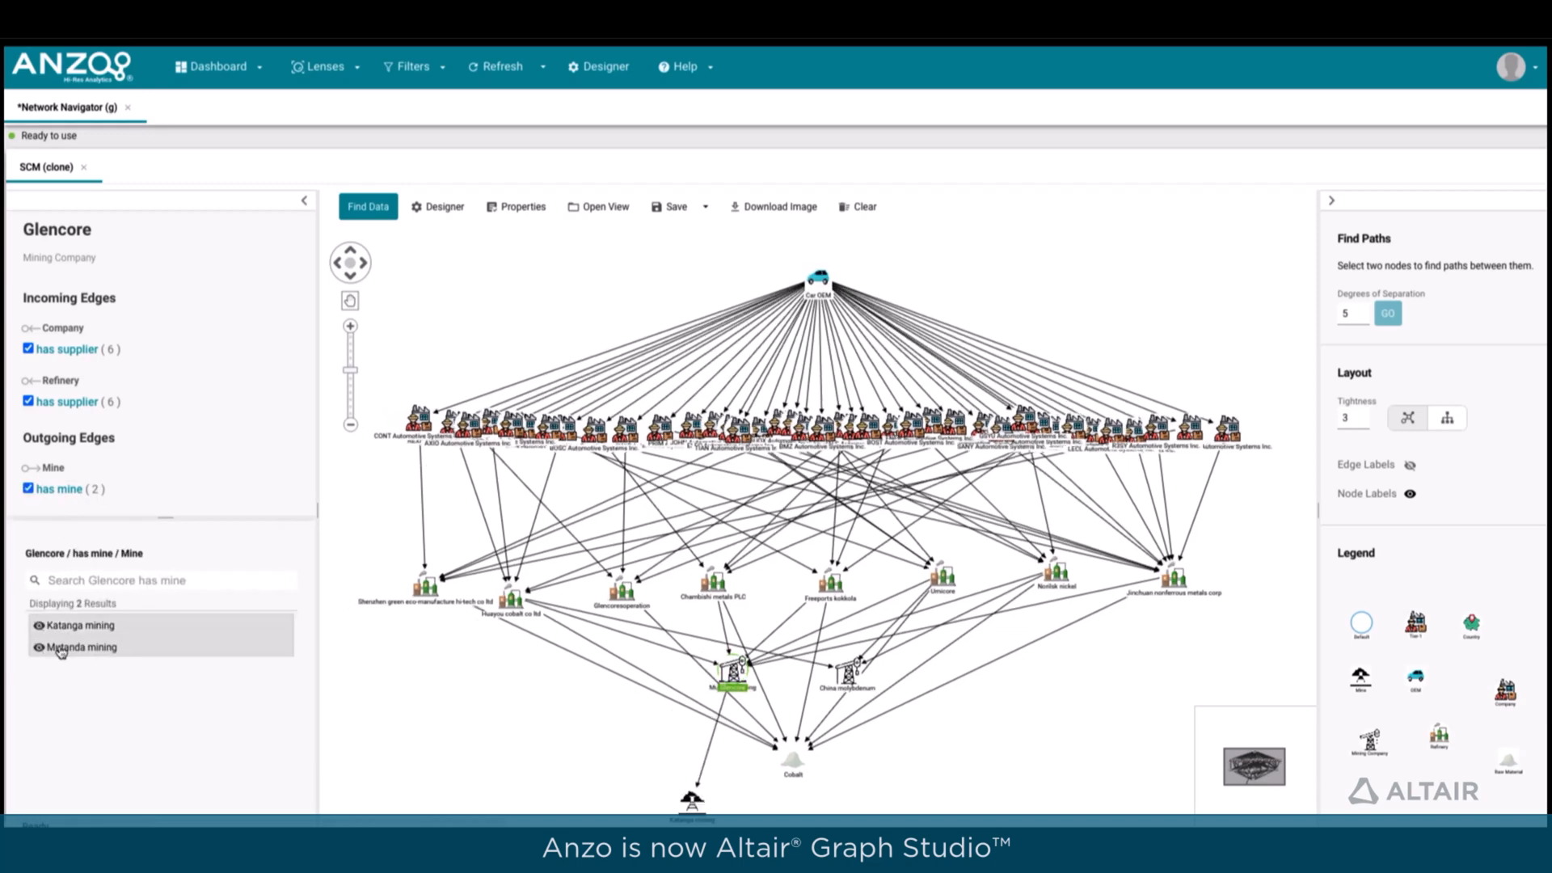
click(80, 647)
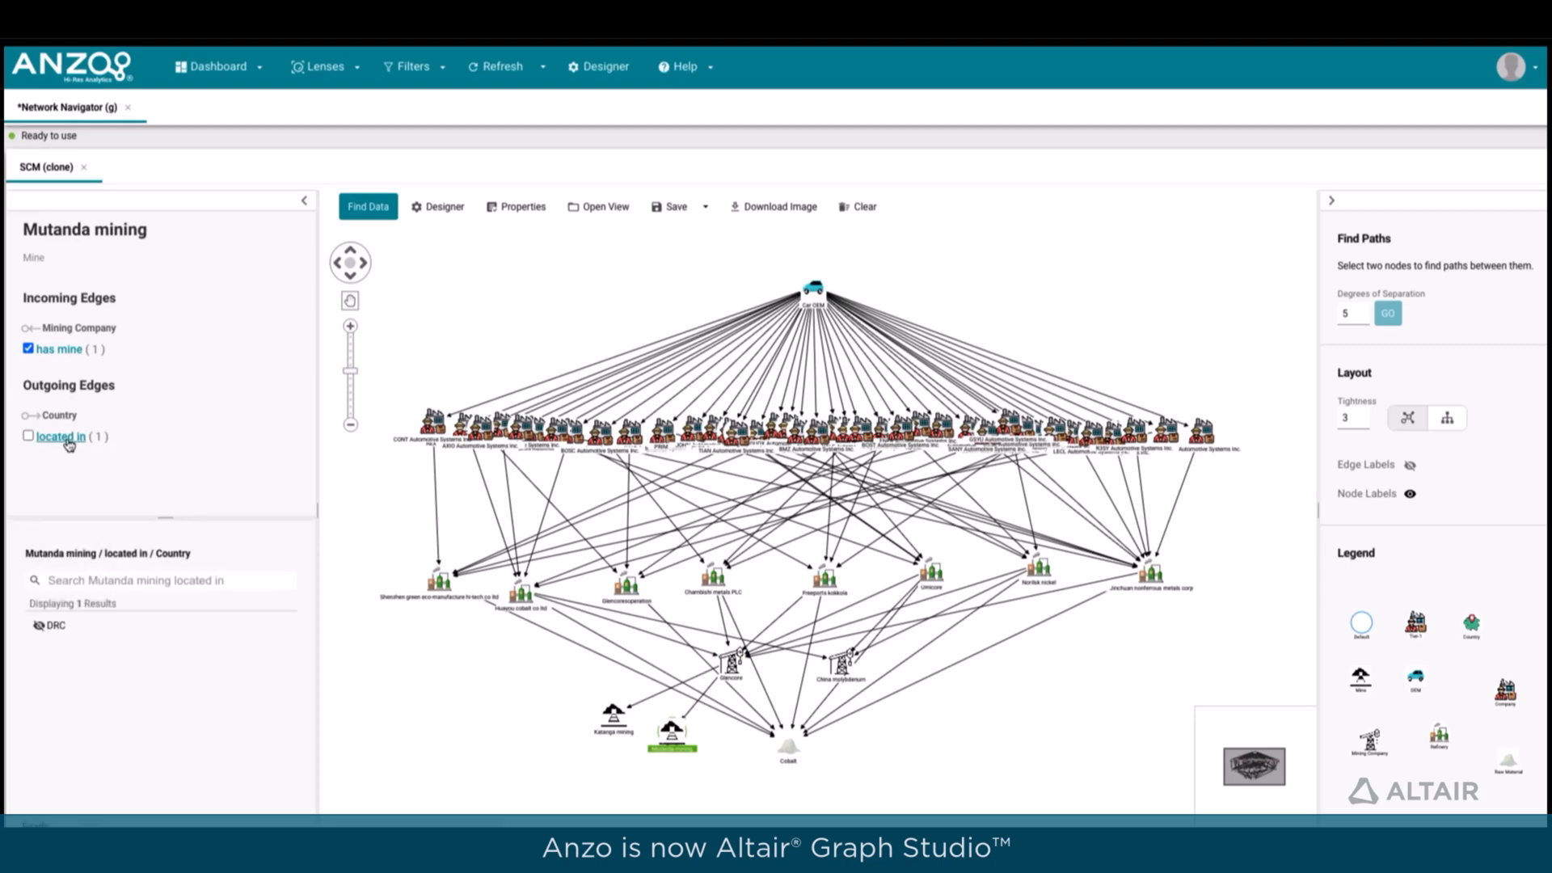
Add DRC to the graph and show its four located mines grouped around the country node.
click(27, 435)
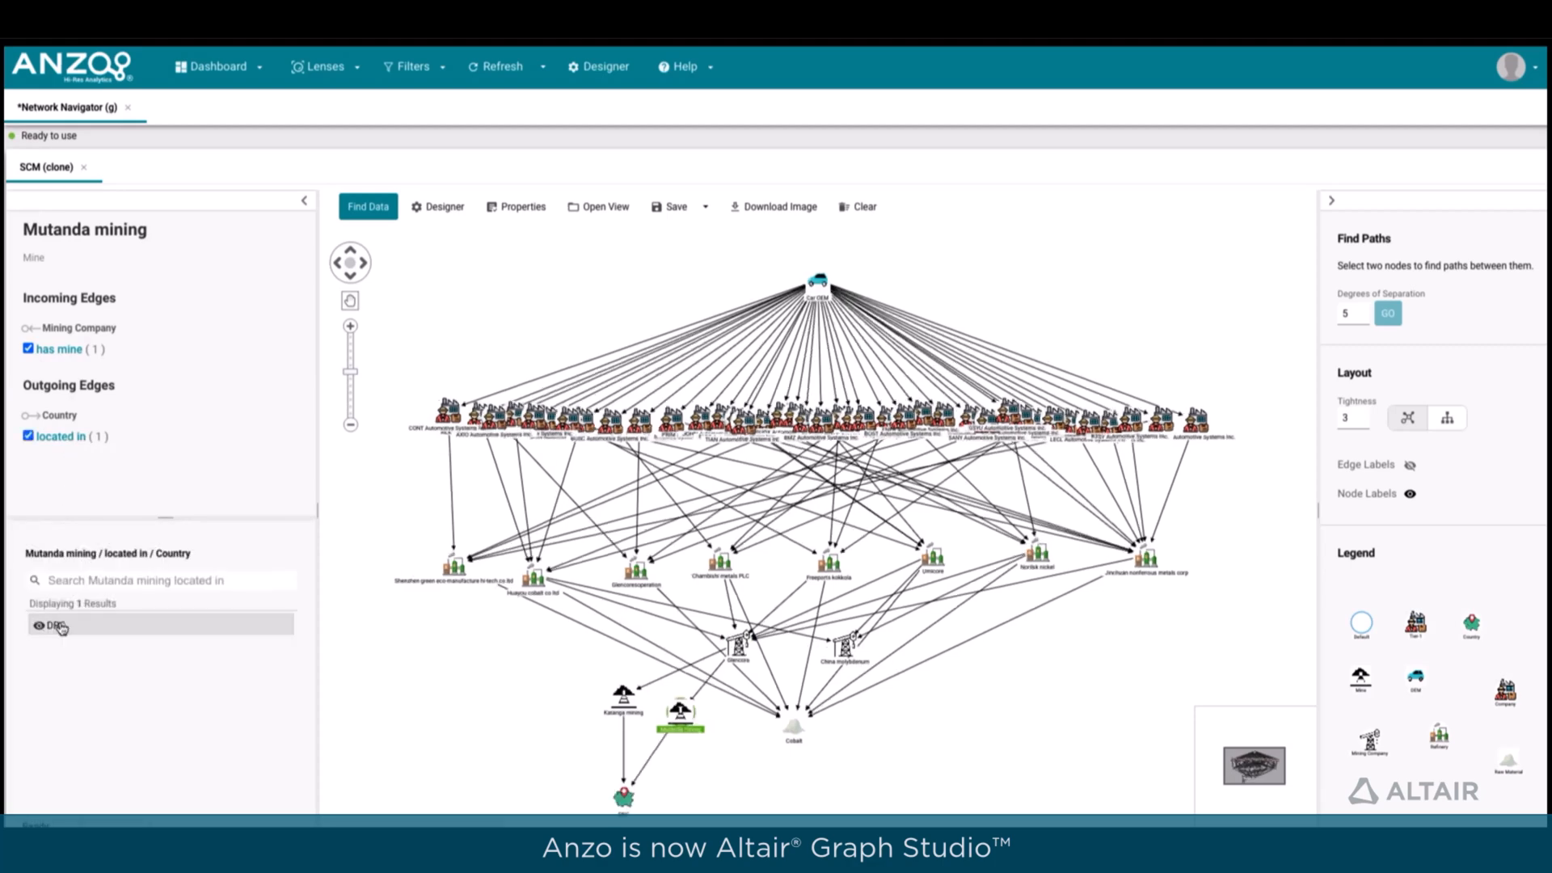
click(51, 625)
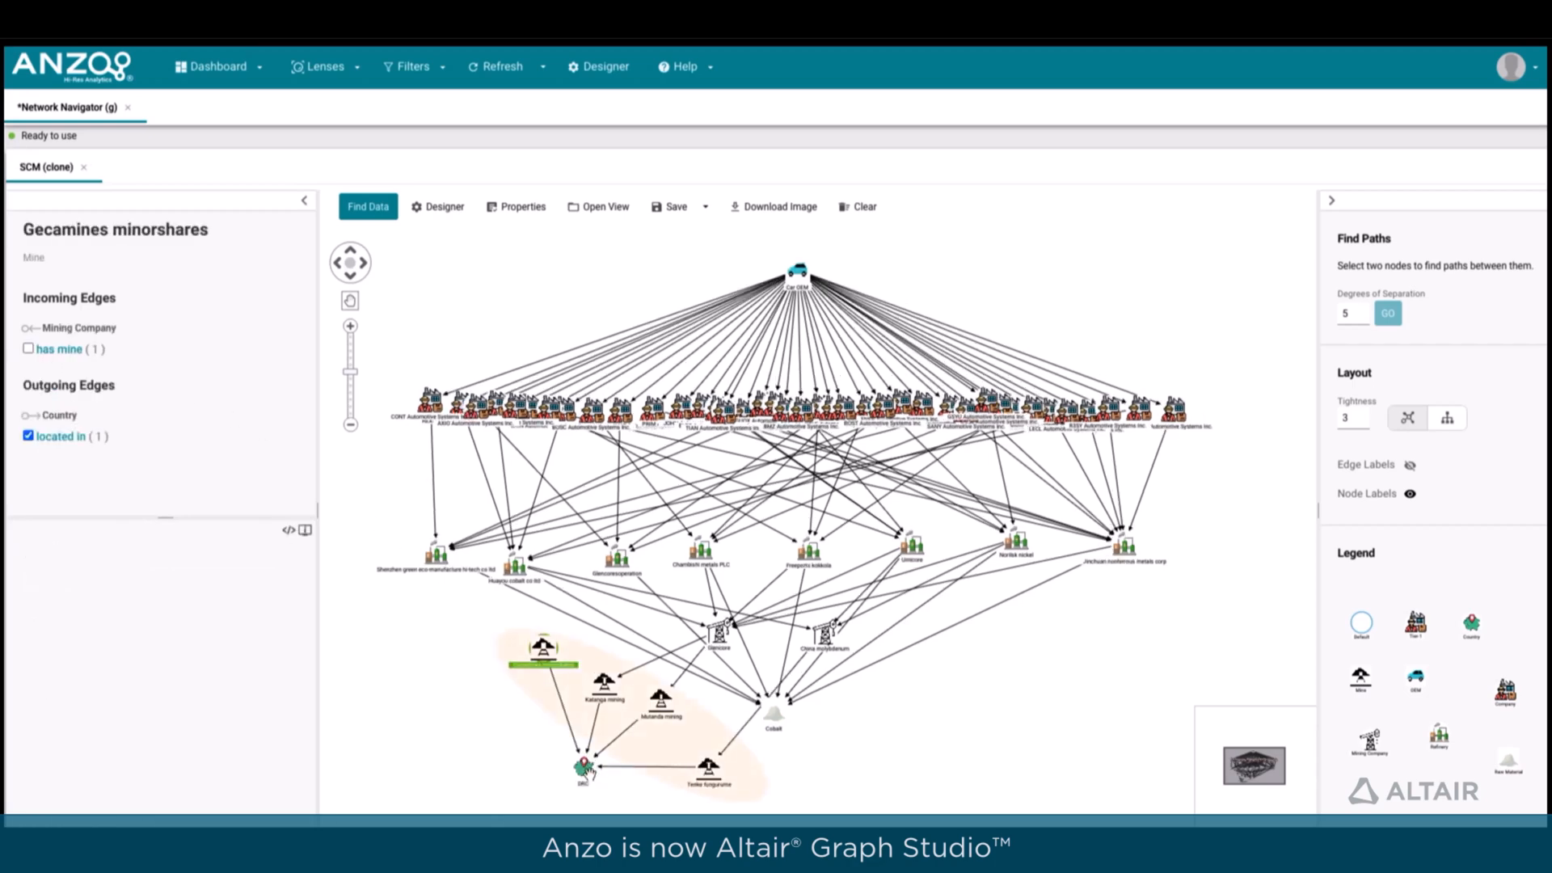
click(584, 765)
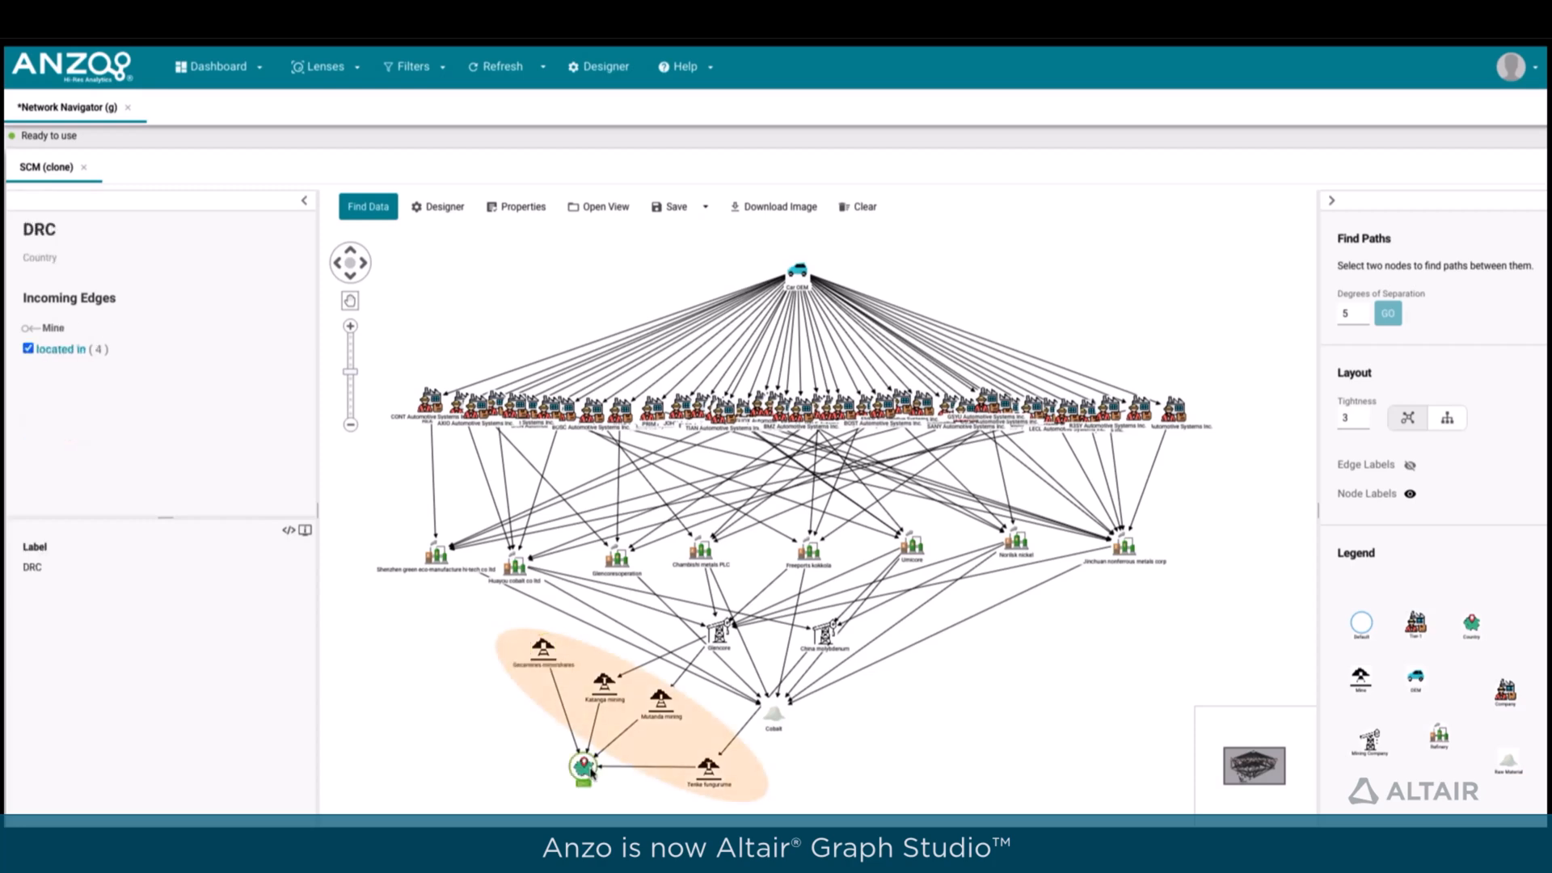